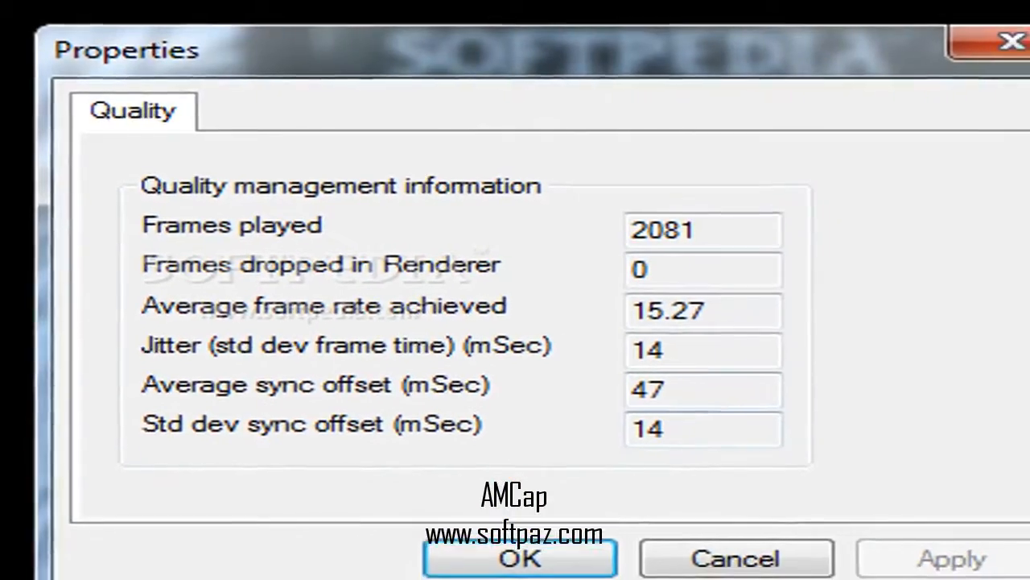
- Switch from the Properties quality statistics to AMCap Setup's Video Capture settings
left_click(521, 557)
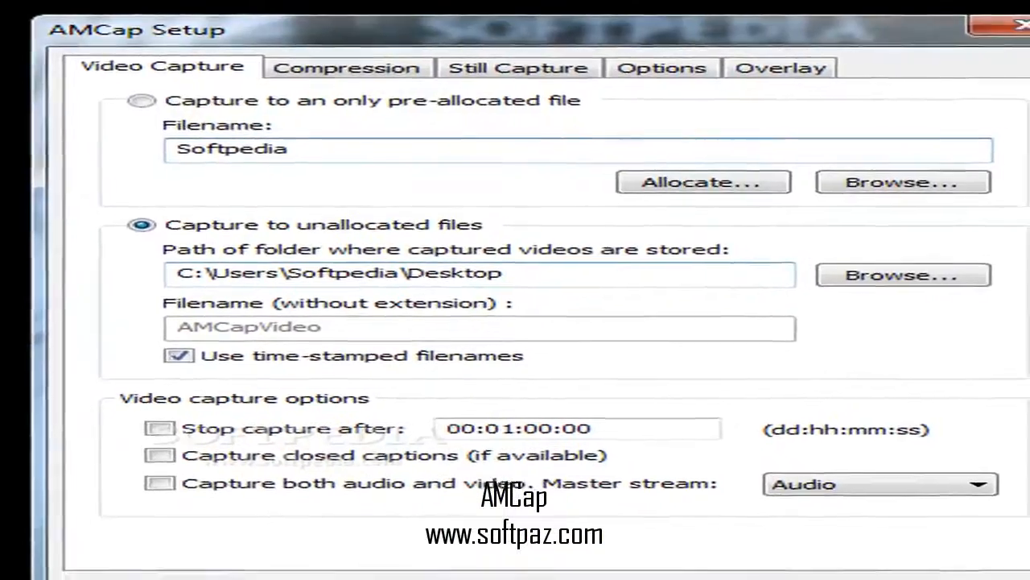
- Review the Compression (AVI, VP8), Still Capture (time-stamped JPGs on Desktop) and Options (VMR9 Windowless) settings
left_click(348, 68)
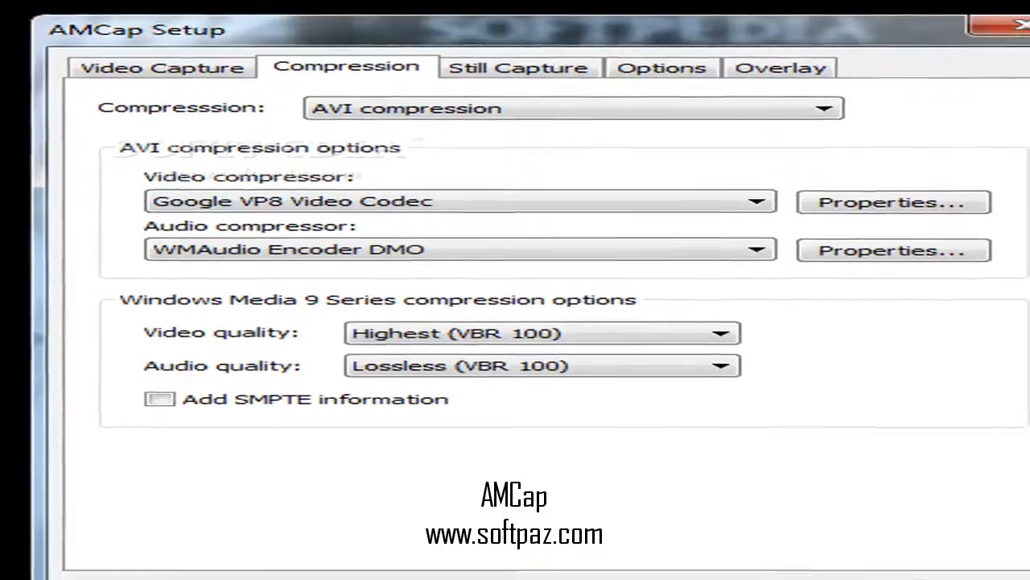
left_click(518, 68)
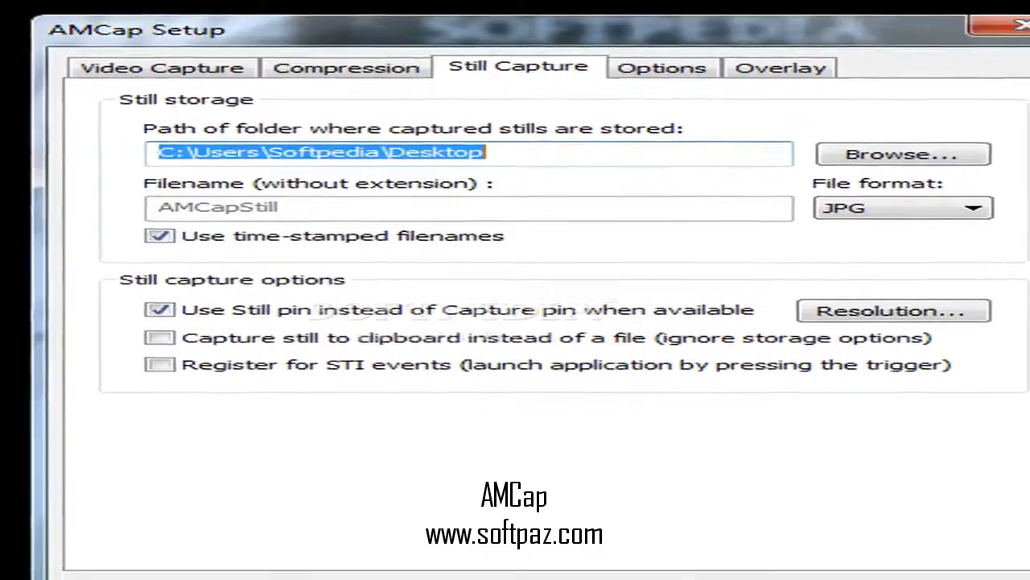
left_click(660, 67)
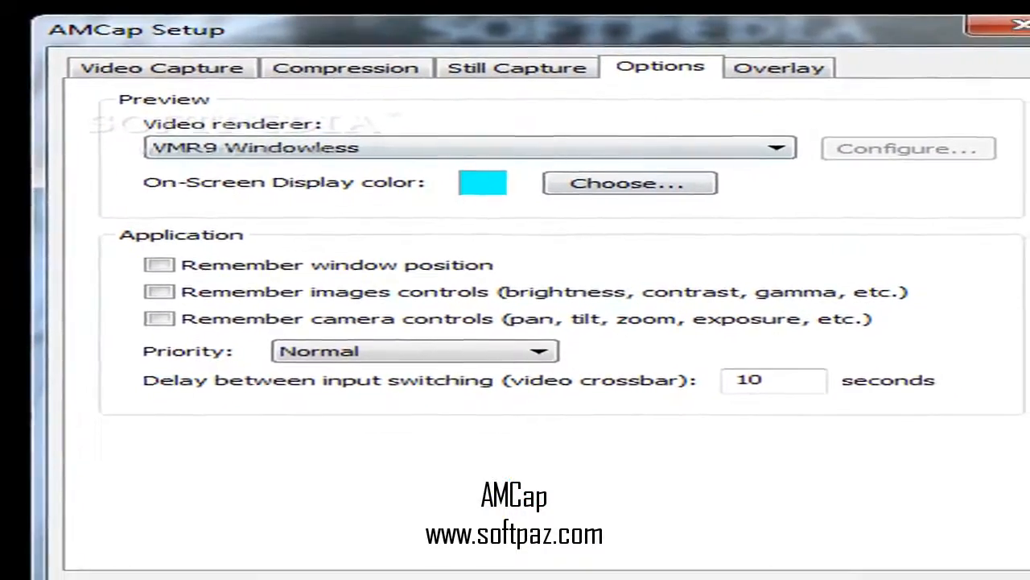
- Return to the Quality statistics showing 2081 frames played at 15.27 average frame rate
left_click(778, 67)
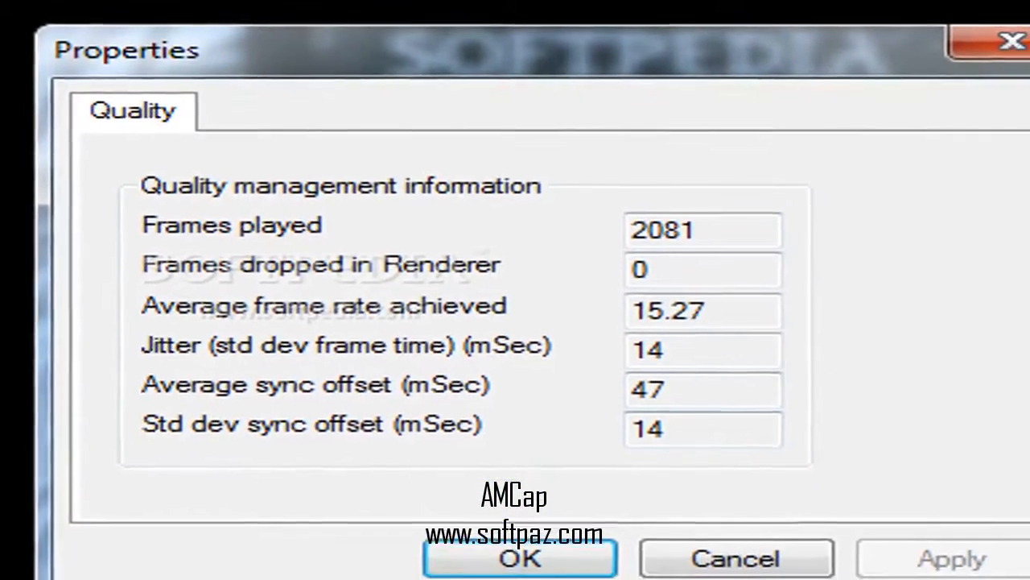
left_click(519, 557)
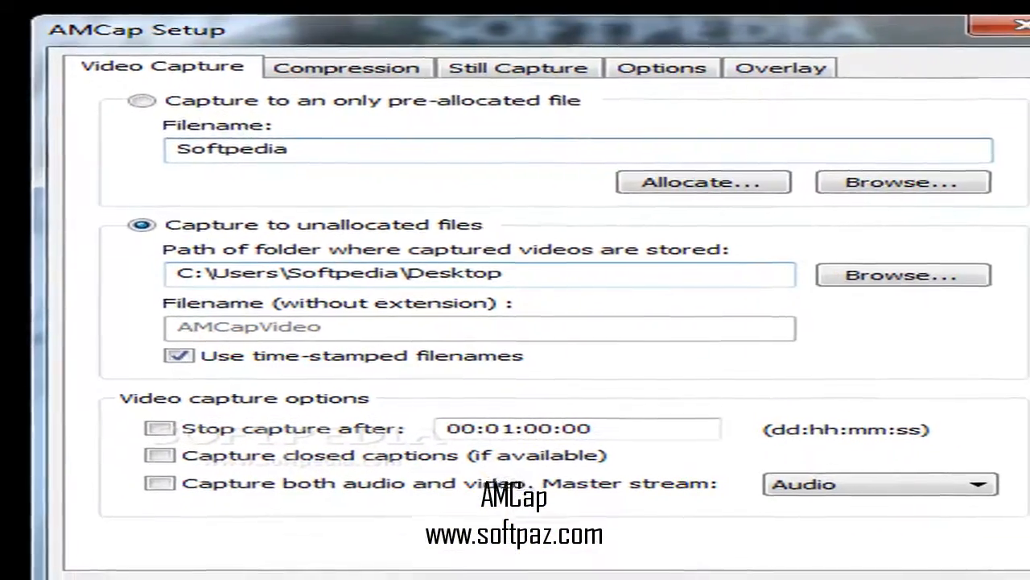
- Show the Compression settings with AVI compression, Google VP8 video codec and WMAudio encoder
left_click(348, 68)
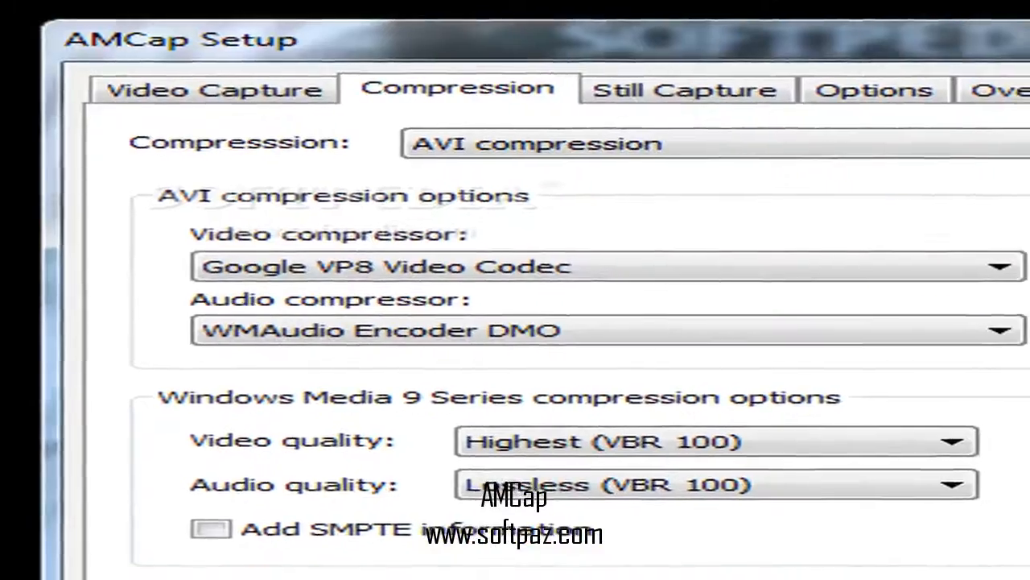